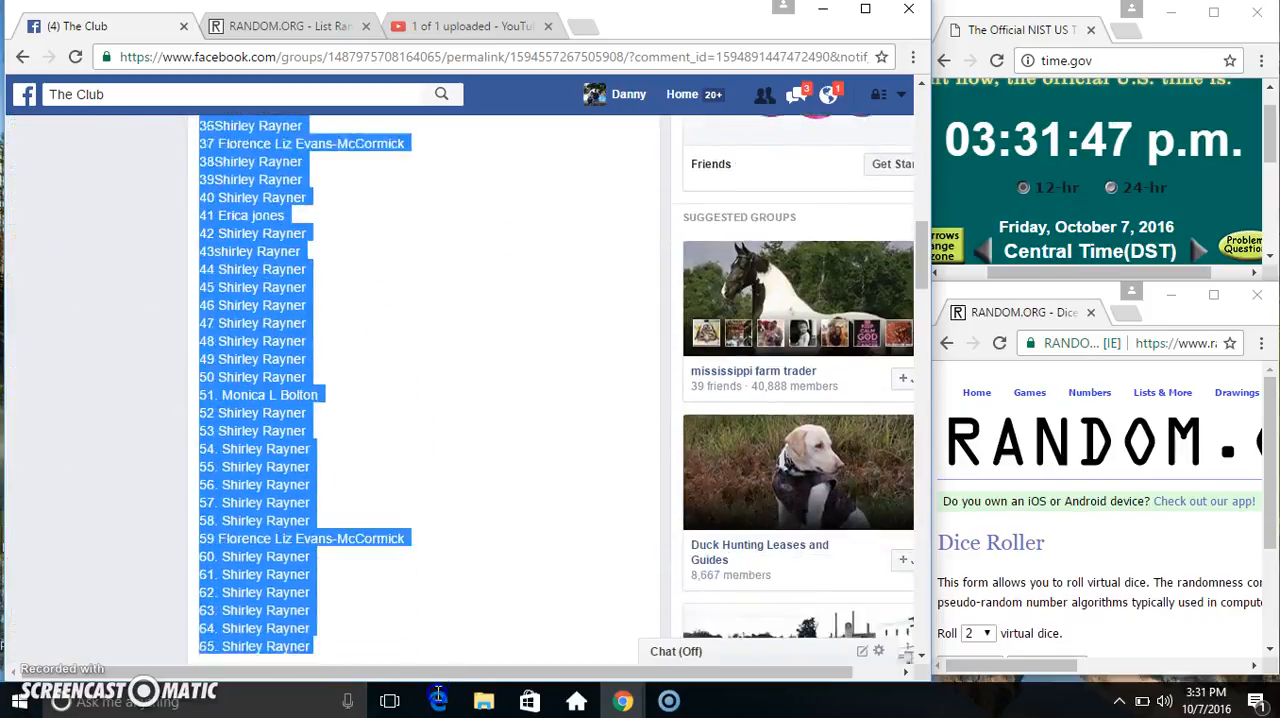
Copy the 65-name list from the group post and comment 'live' on the thread
right_click(444, 280)
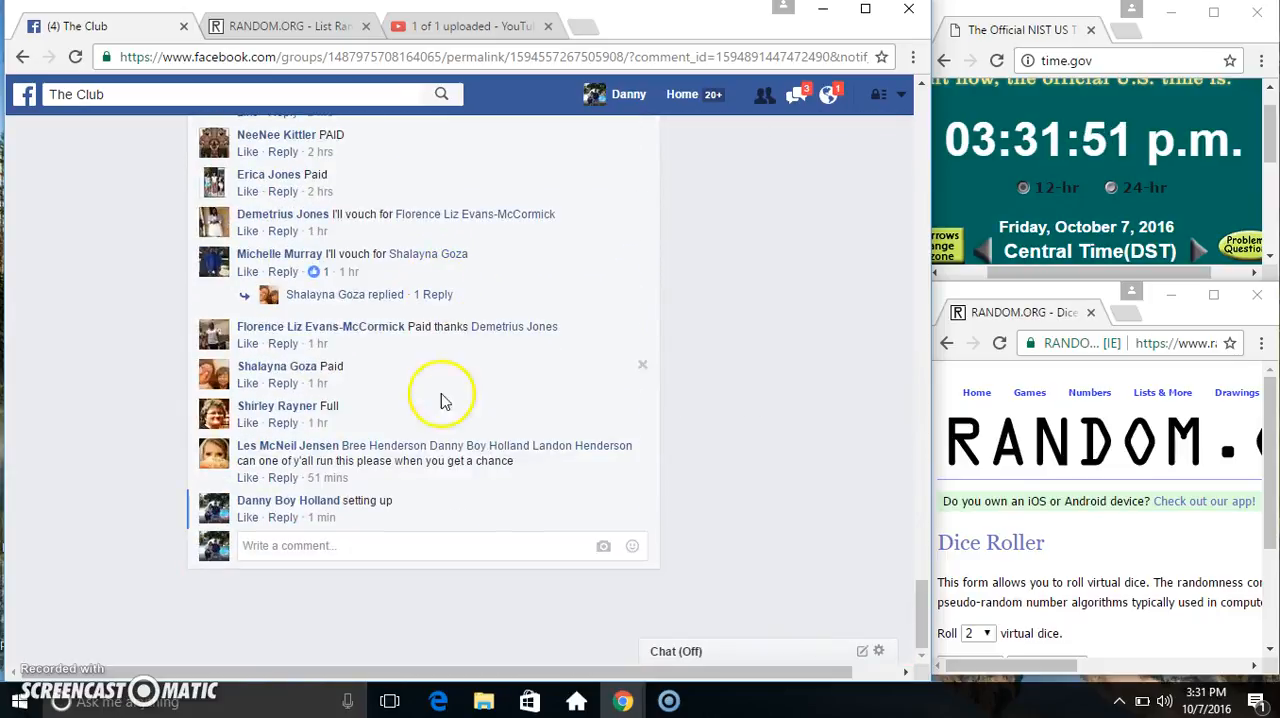
type("ll")
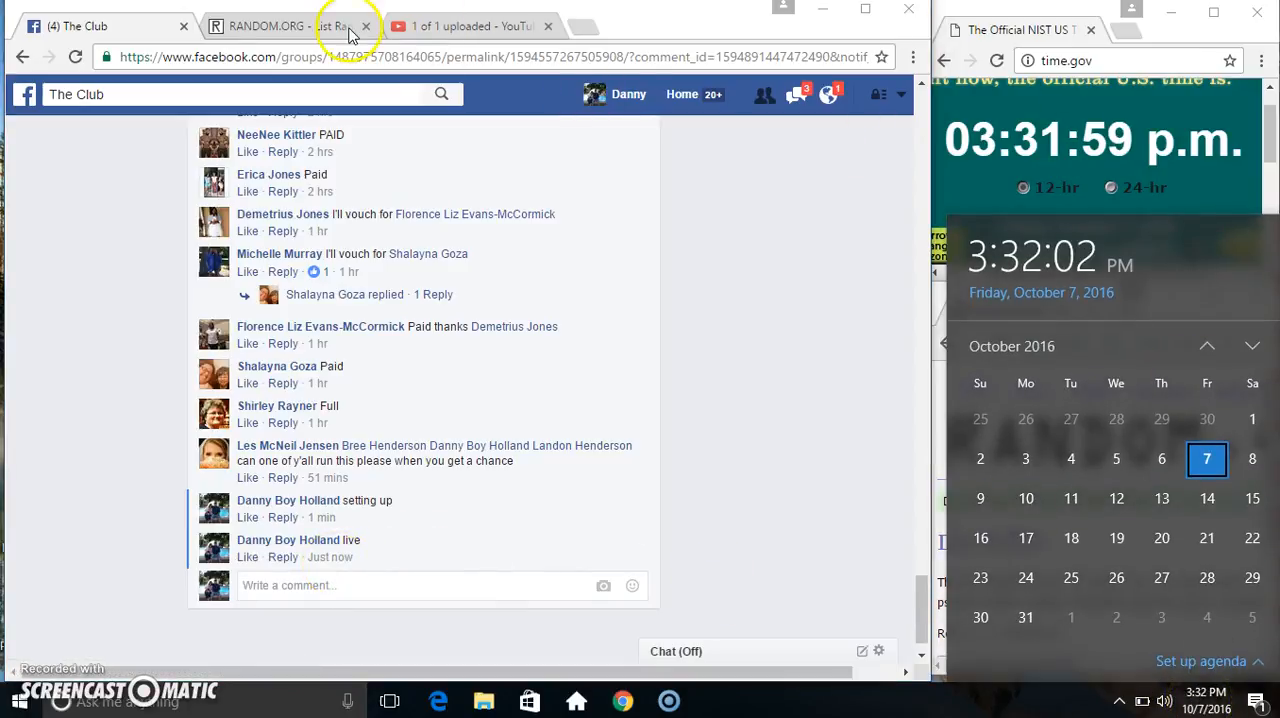
Switch to the RANDOM.ORG List Randomizer holding the pasted 65 names
left_click(290, 26)
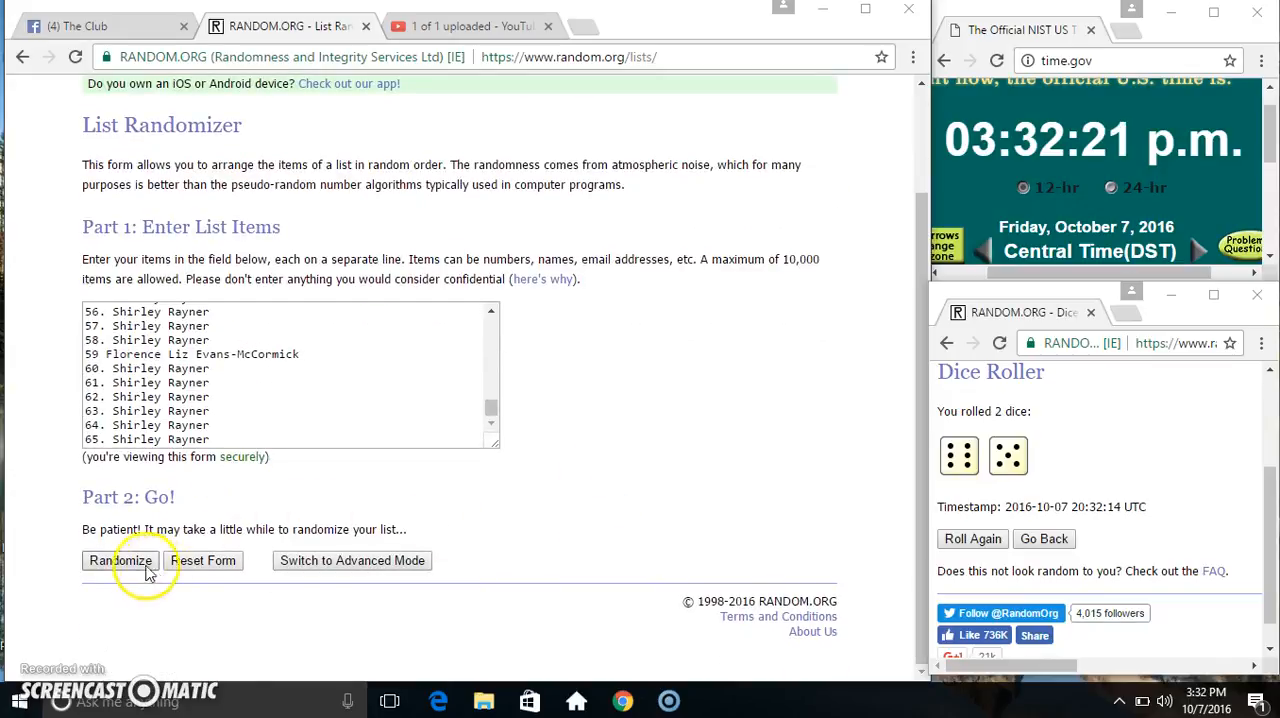
Randomize the 65-name list ten times, each run giving a fresh random order
left_click(120, 560)
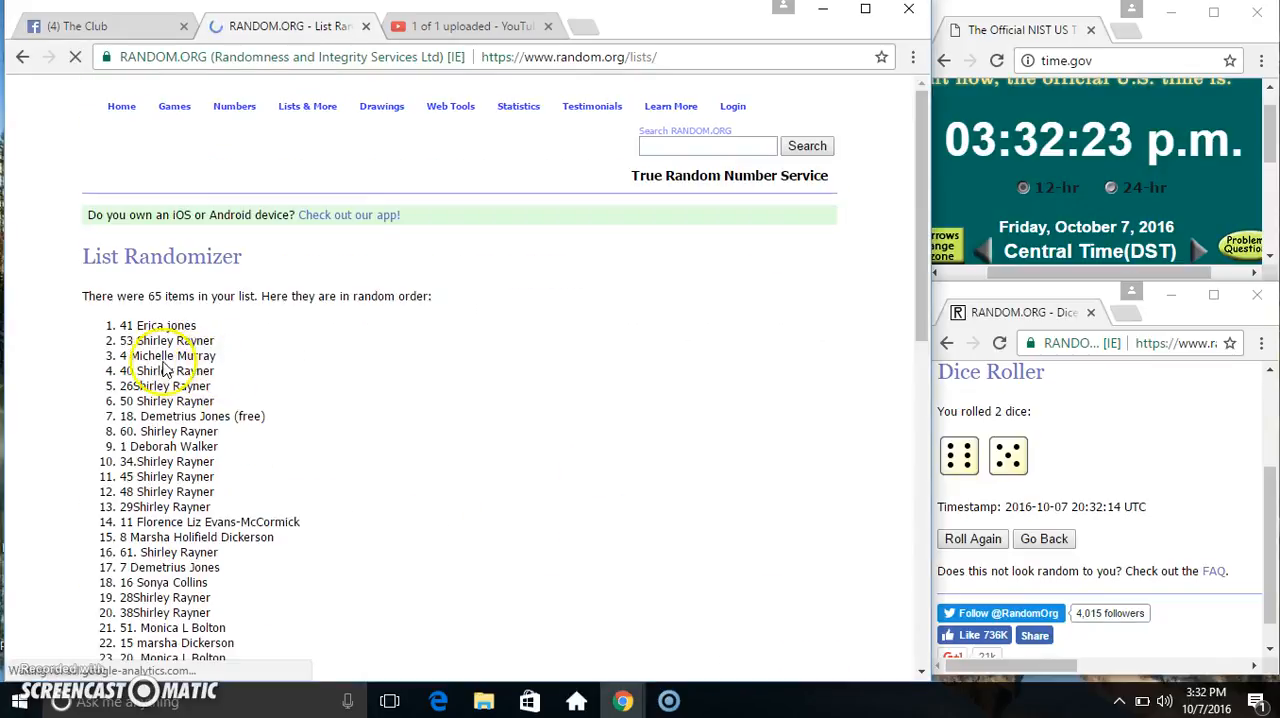
scroll("down", 3)
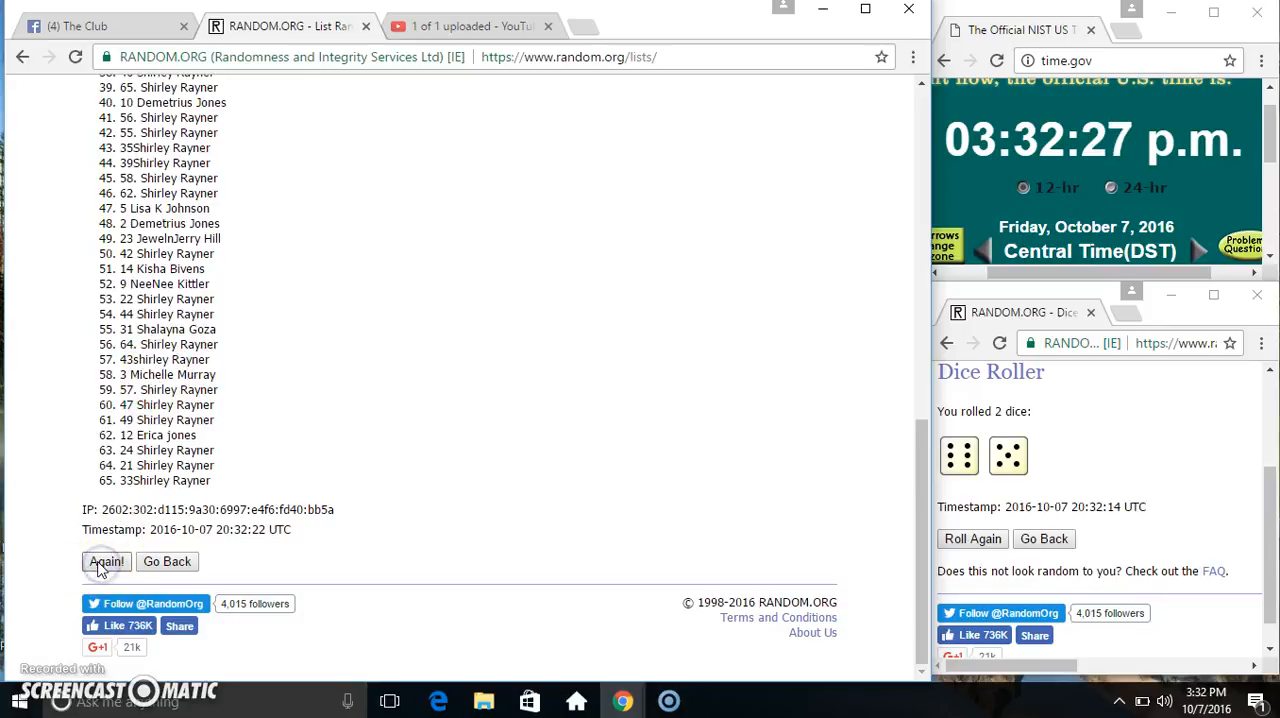
left_click(104, 560)
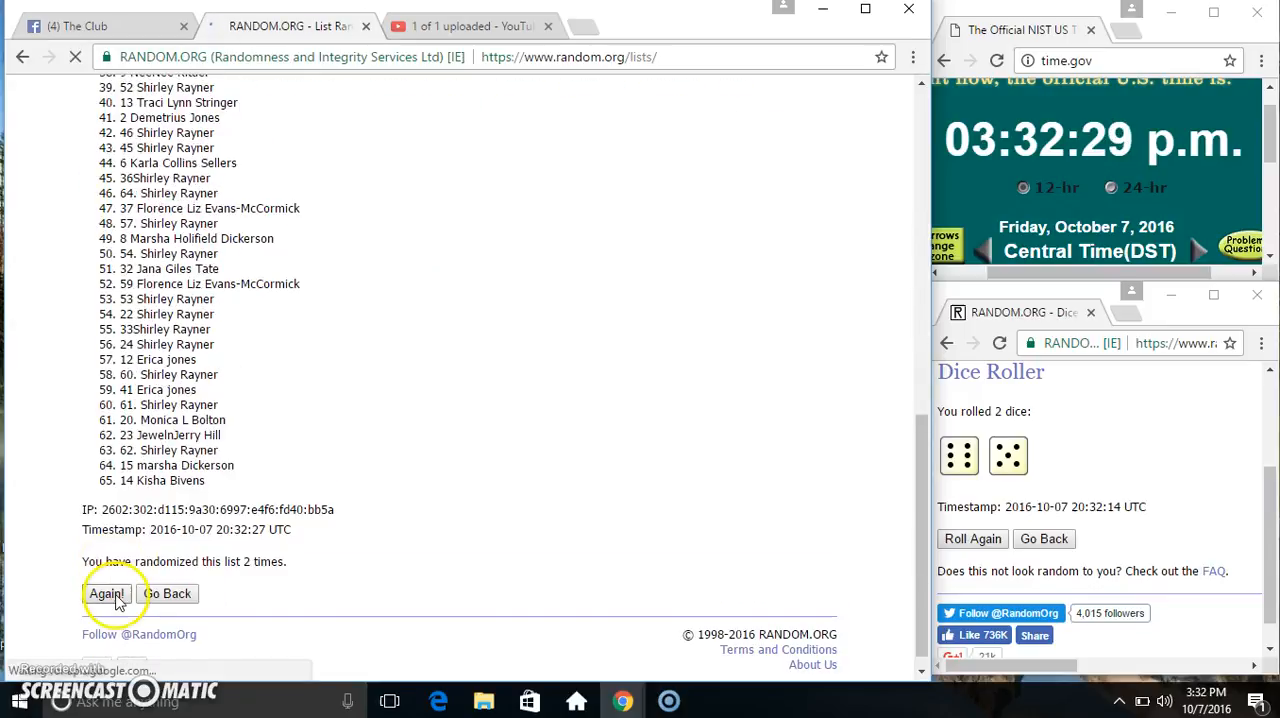
left_click(104, 592)
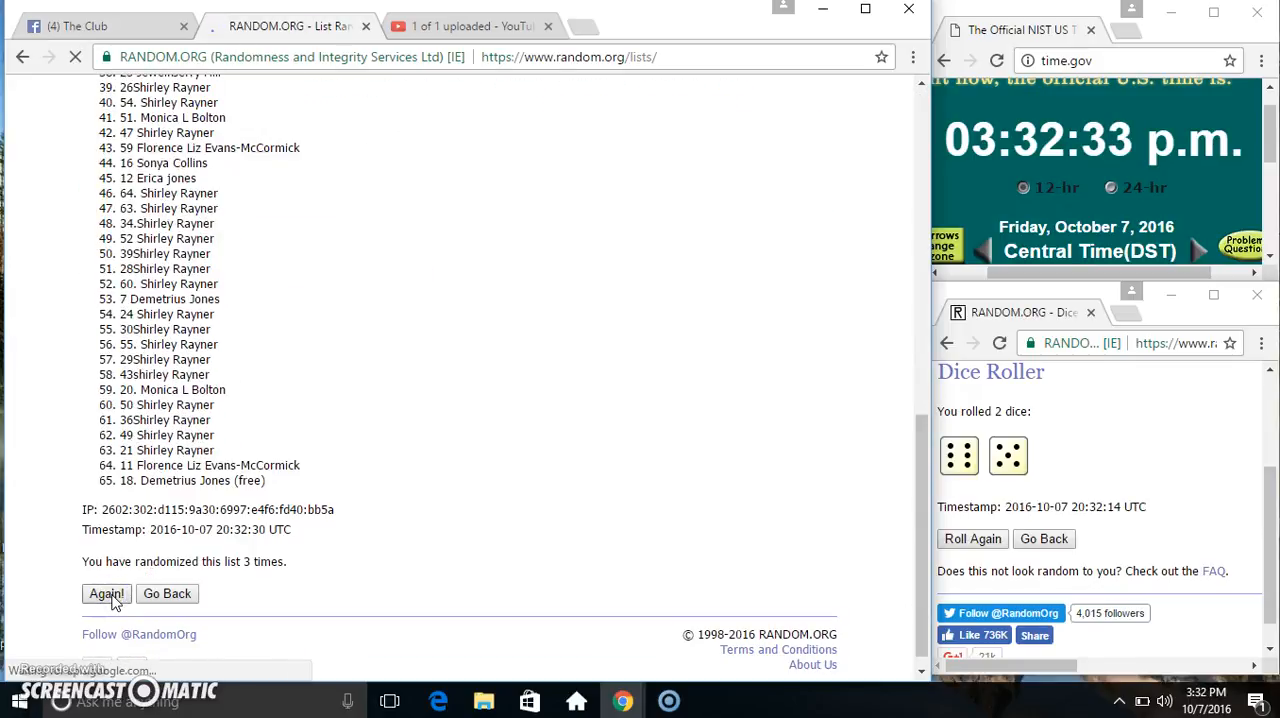
left_click(106, 594)
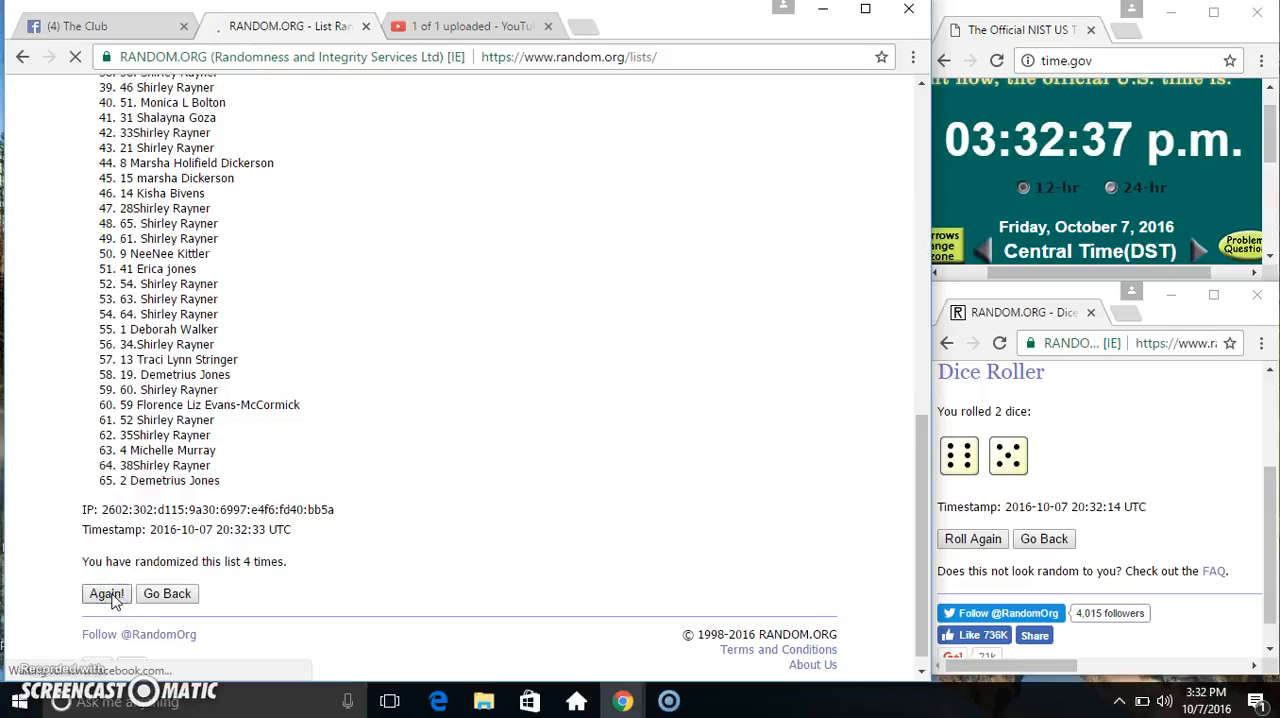
left_click(104, 594)
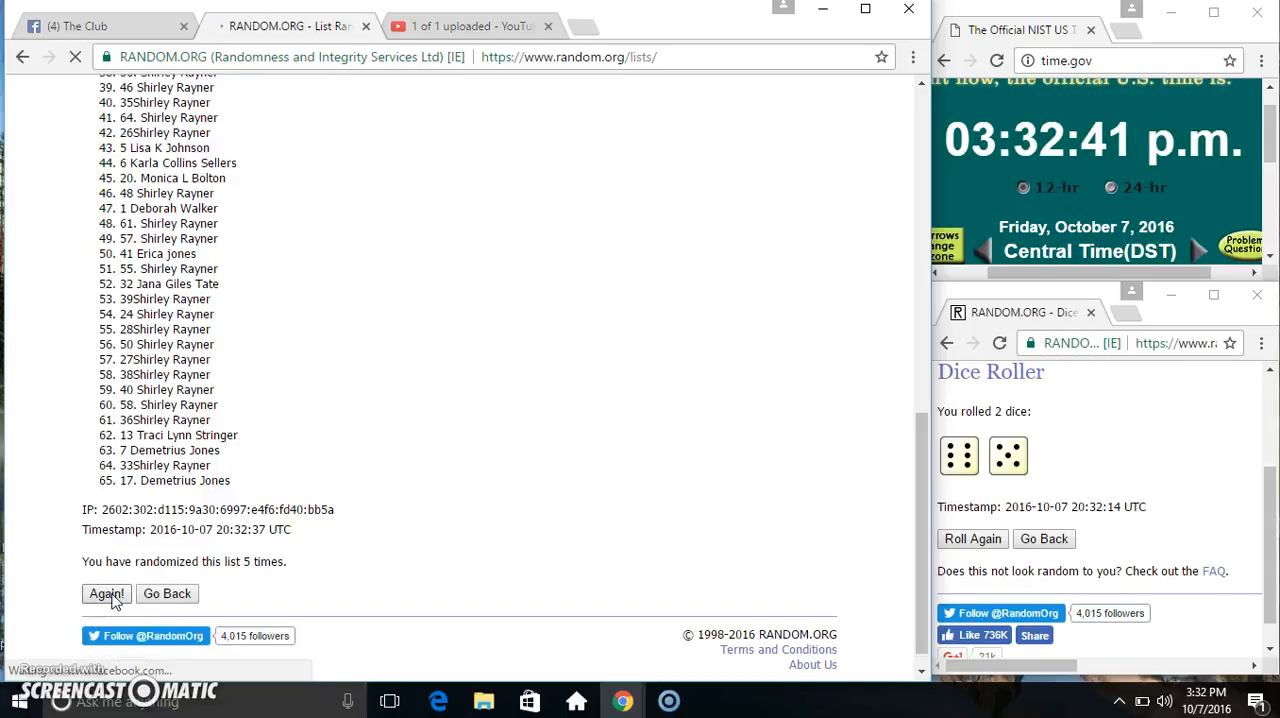
left_click(104, 594)
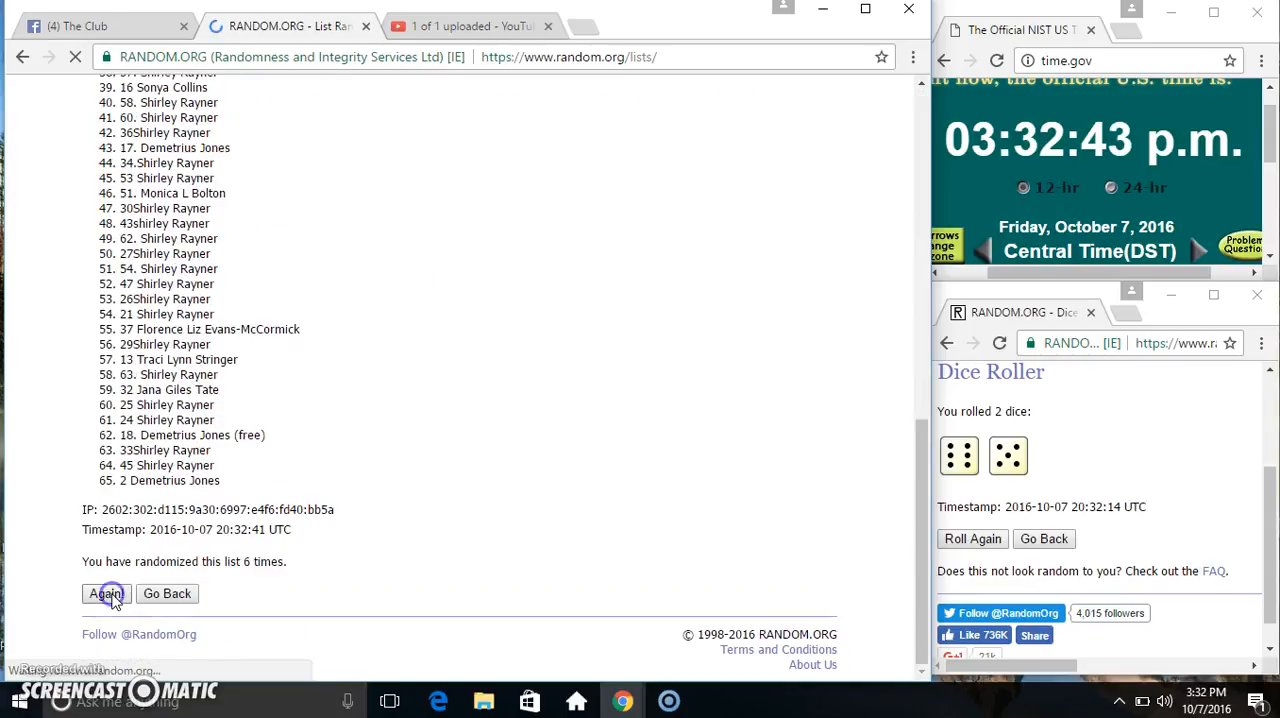
left_click(104, 592)
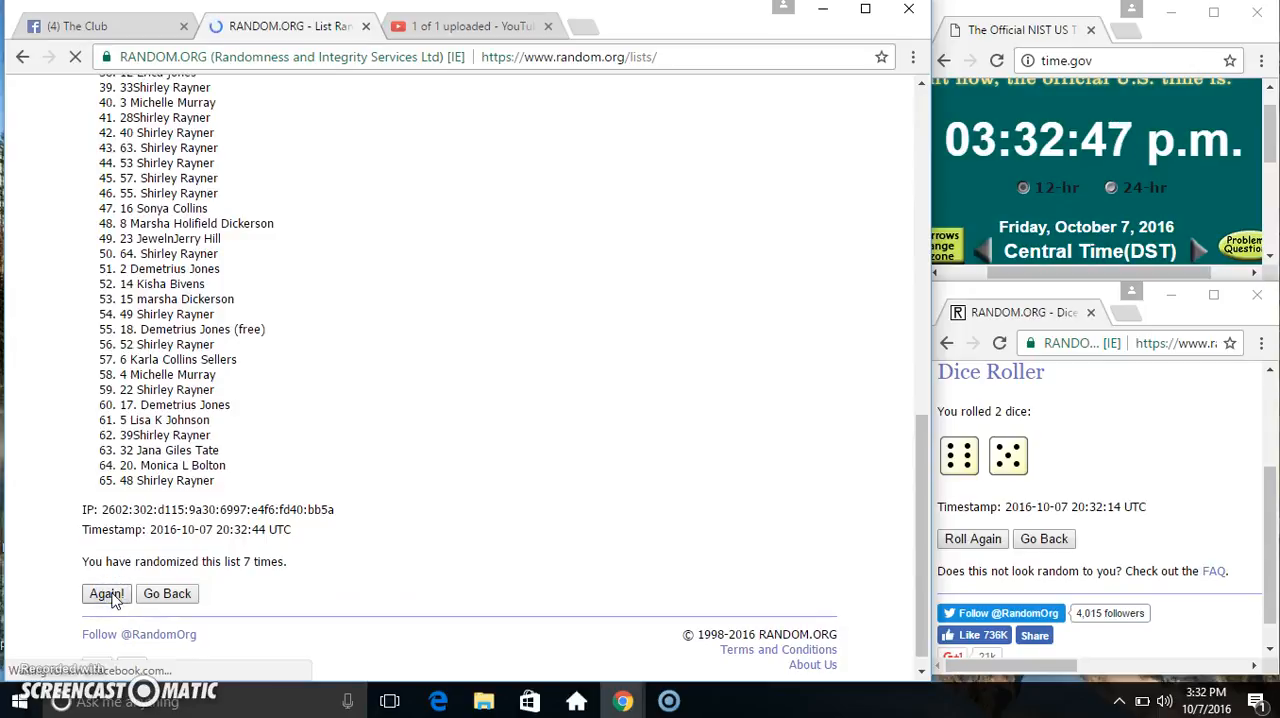
left_click(104, 594)
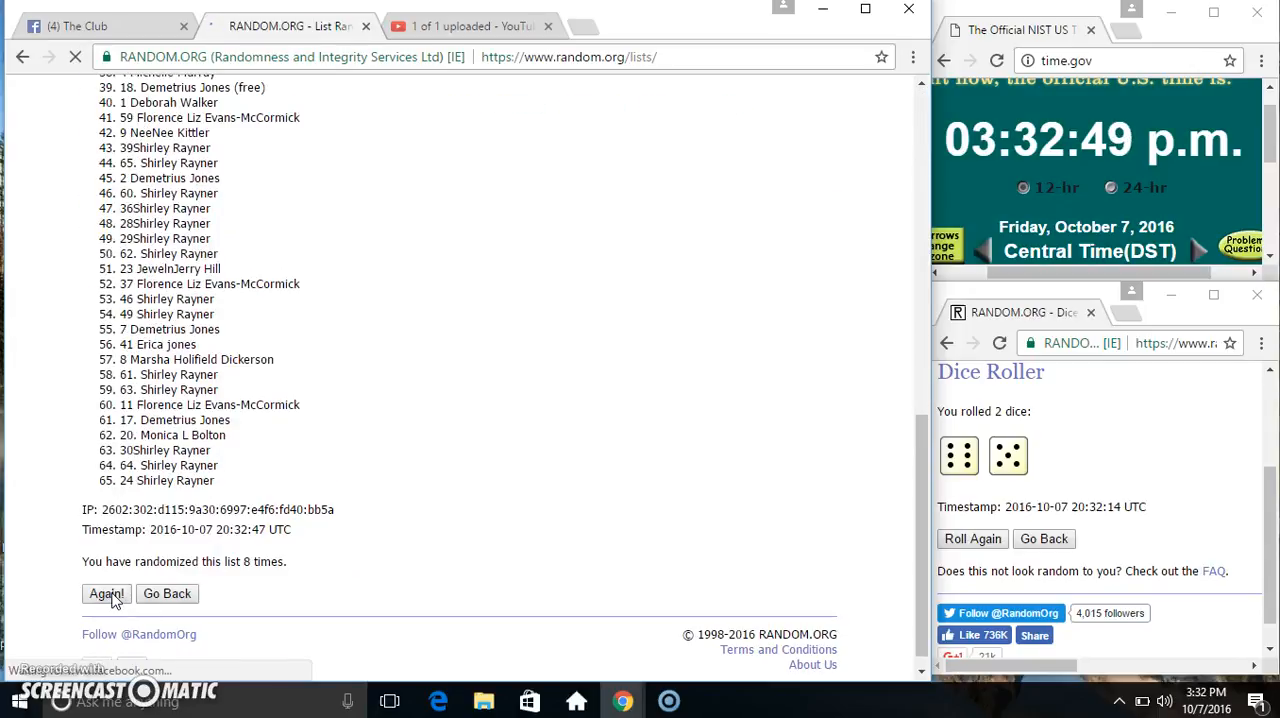
left_click(104, 594)
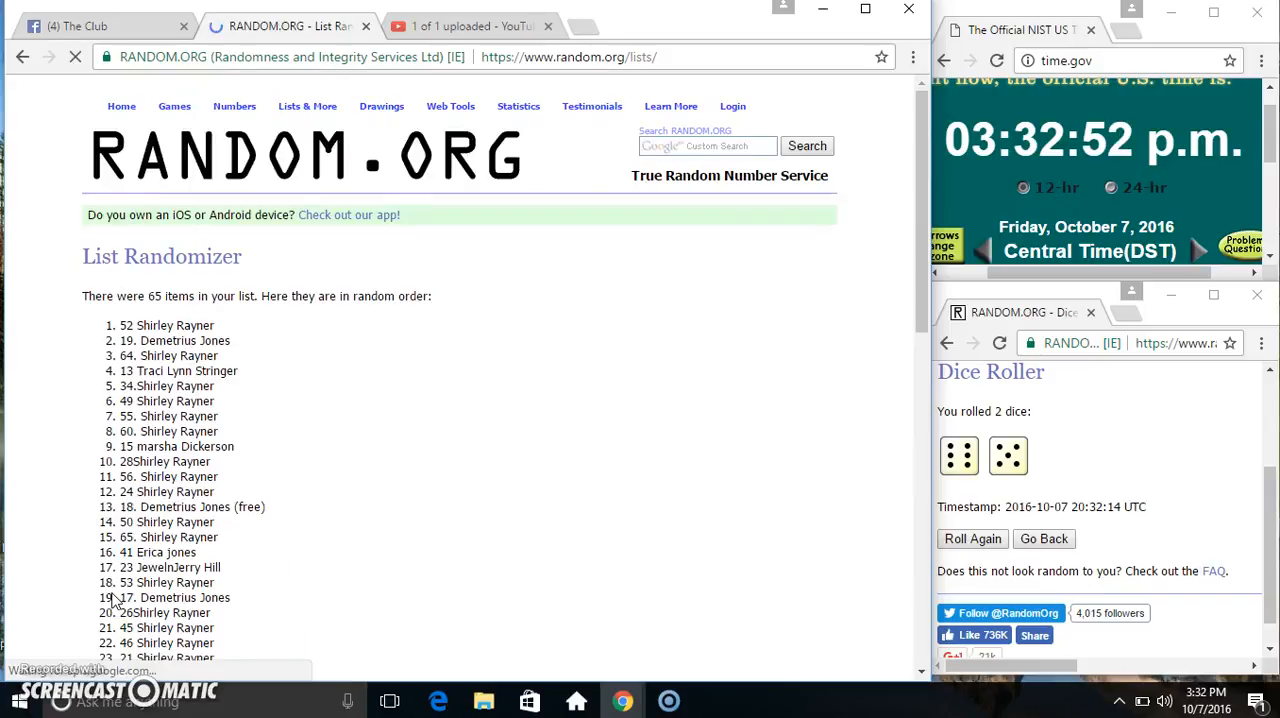
scroll("down", 3)
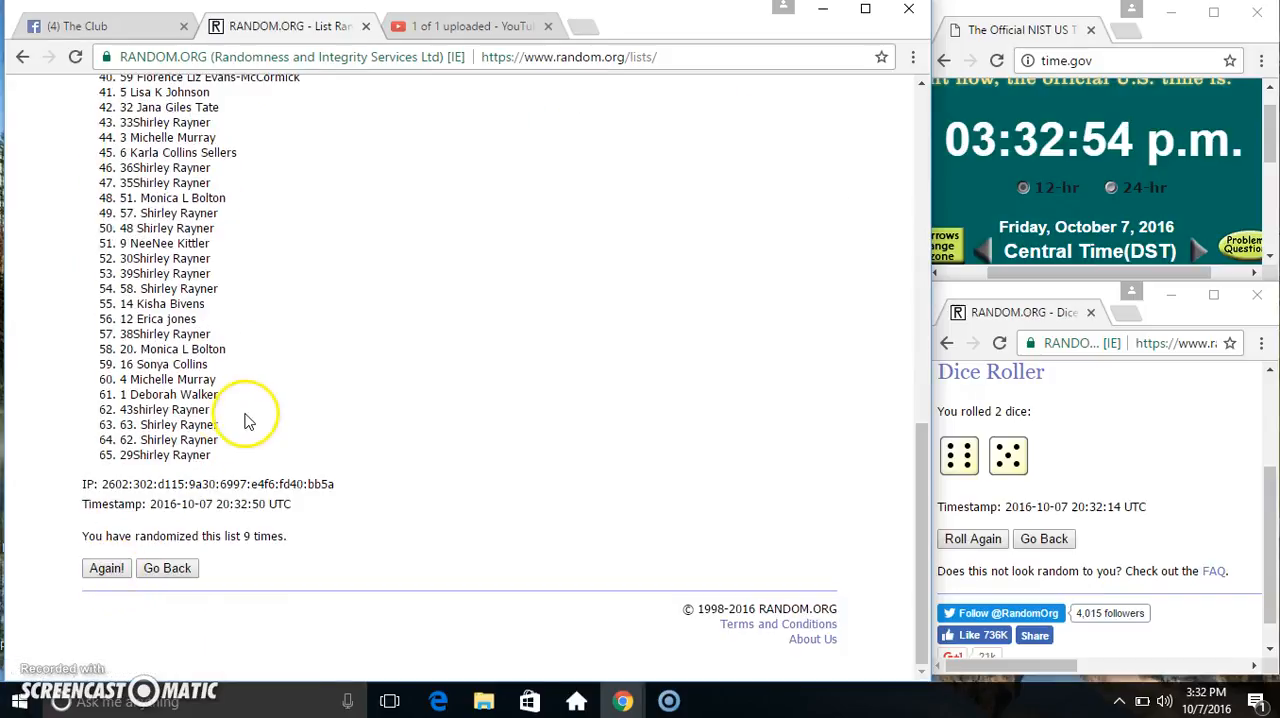
left_click(106, 568)
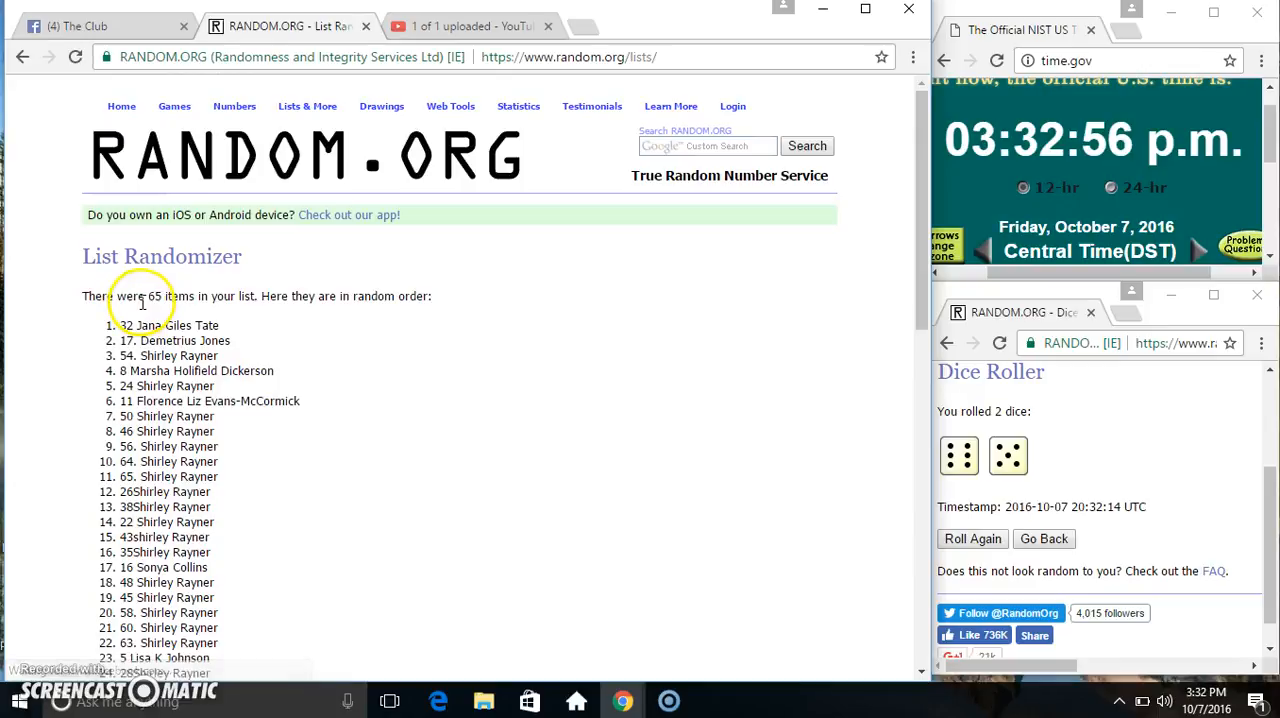
Randomize the list an eleventh time for the final order
scroll("down", 3)
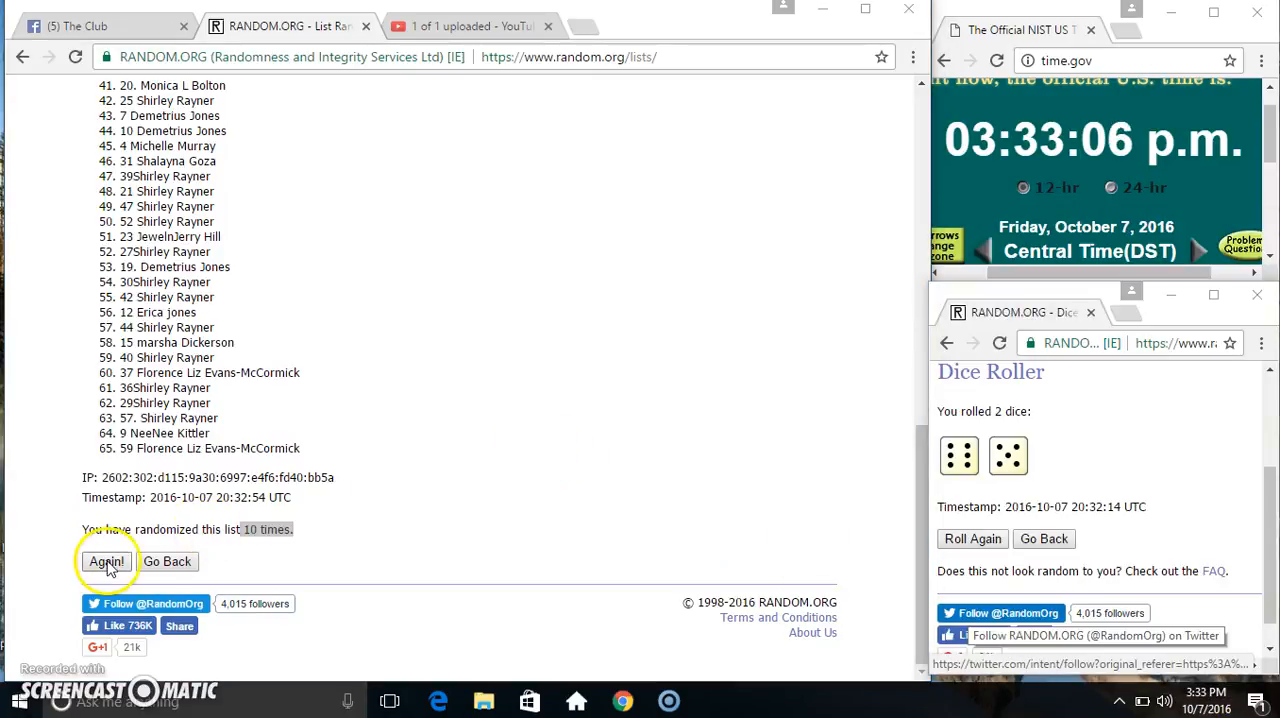
left_click(100, 560)
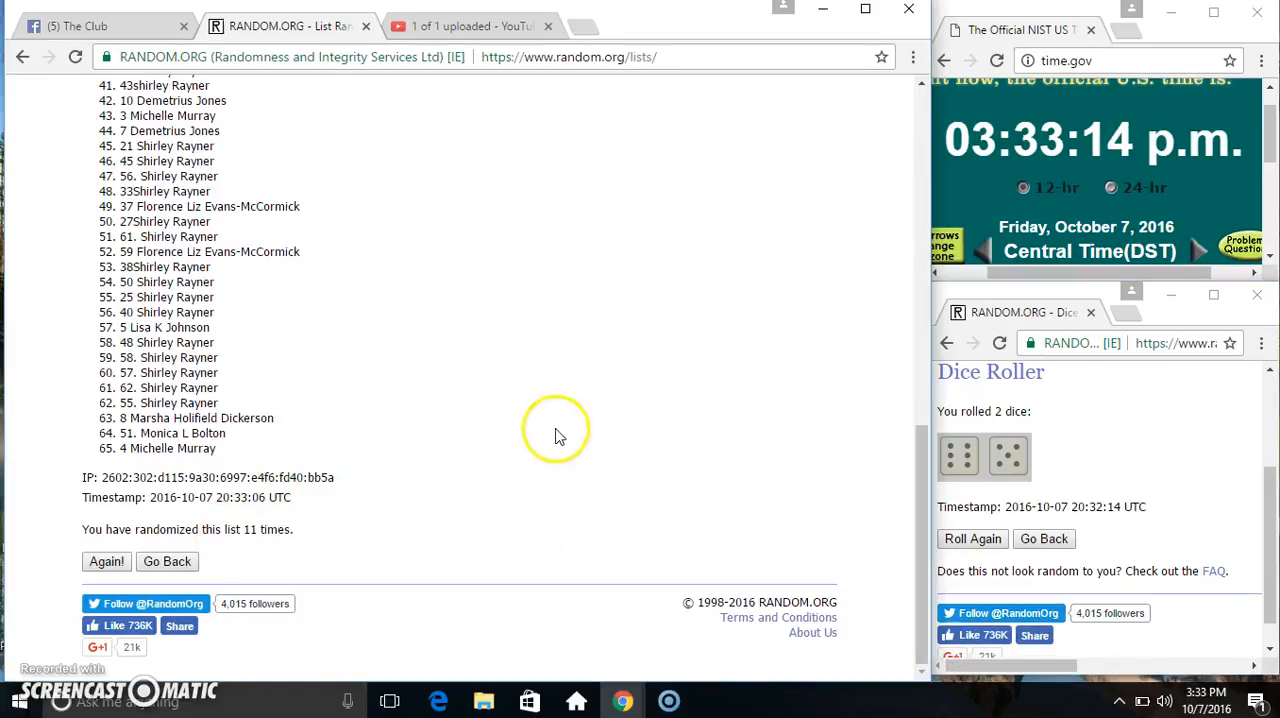
Post a 'done' comment on the Facebook group thread
left_click(84, 26)
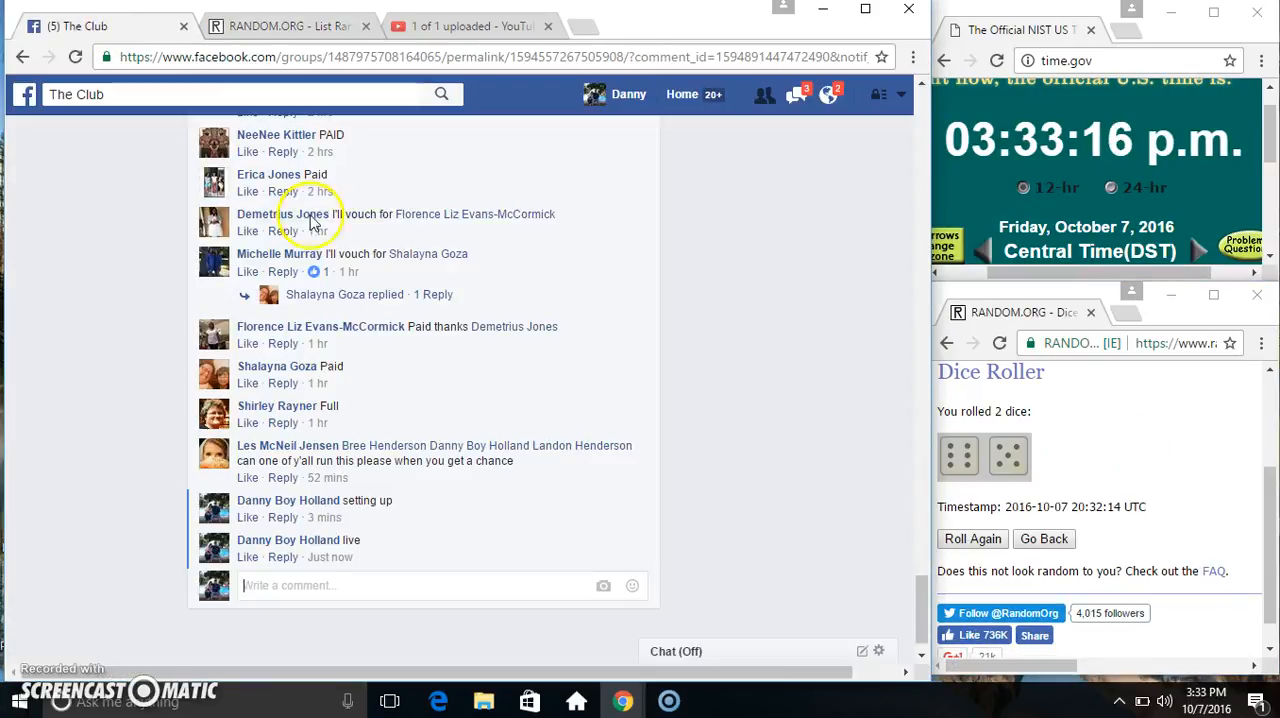
type("done")
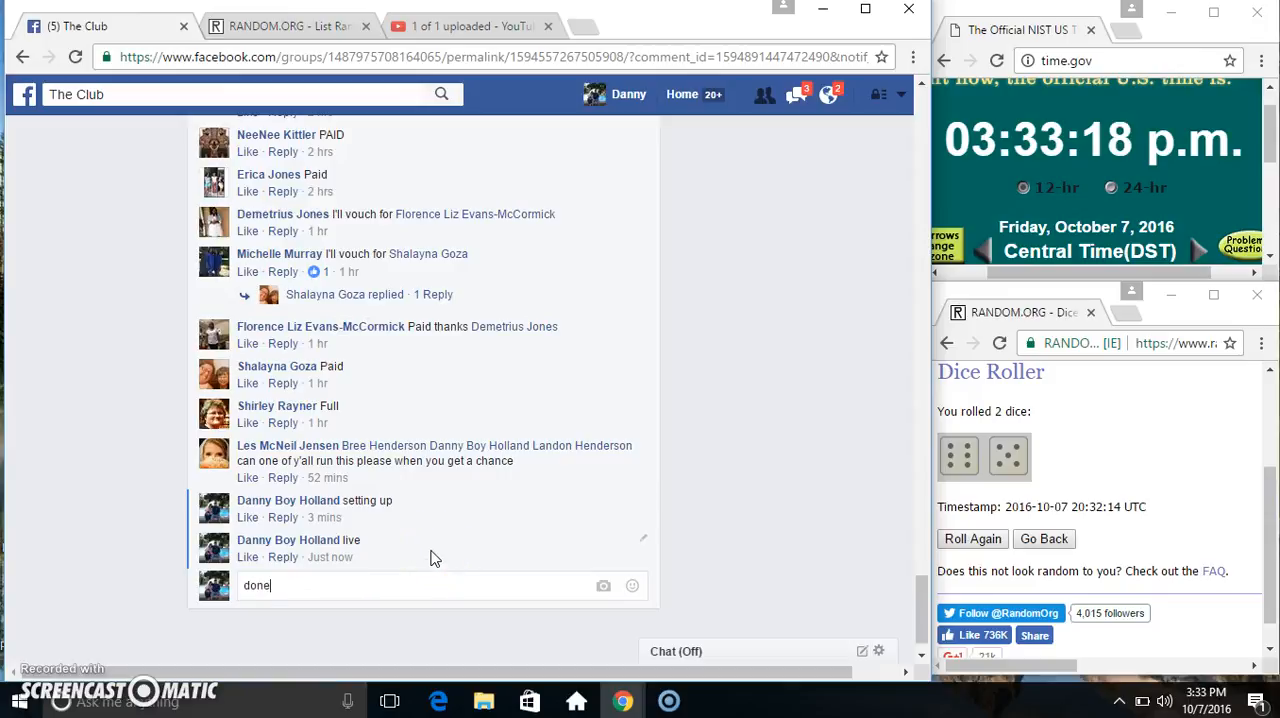
key("Enter")
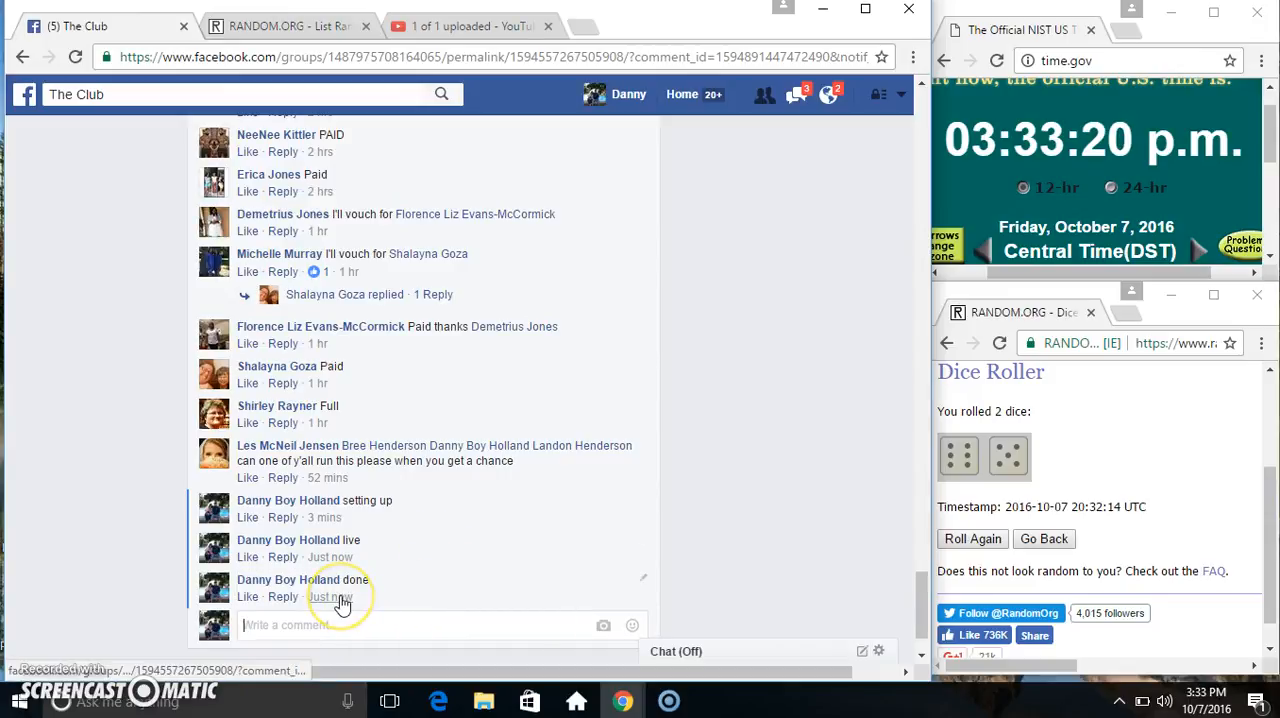